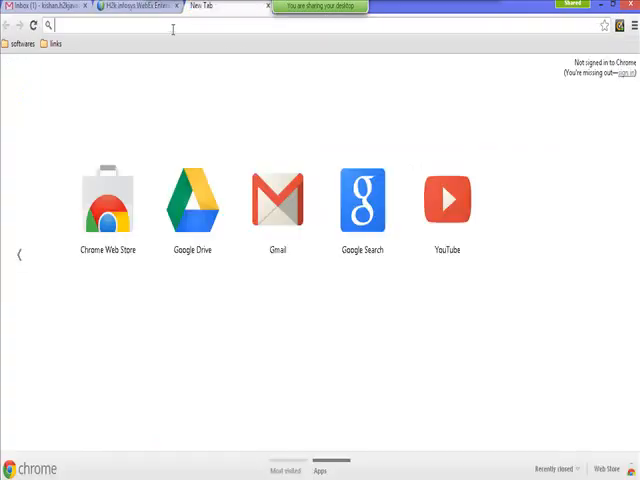
# - Search Google for 'jdk download' and go to Oracle's Java SE Downloads result
pyautogui.write('jdk')
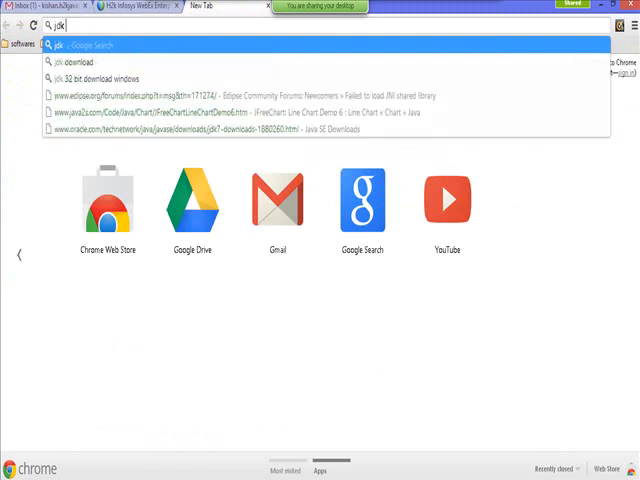
pyautogui.click(76, 62)
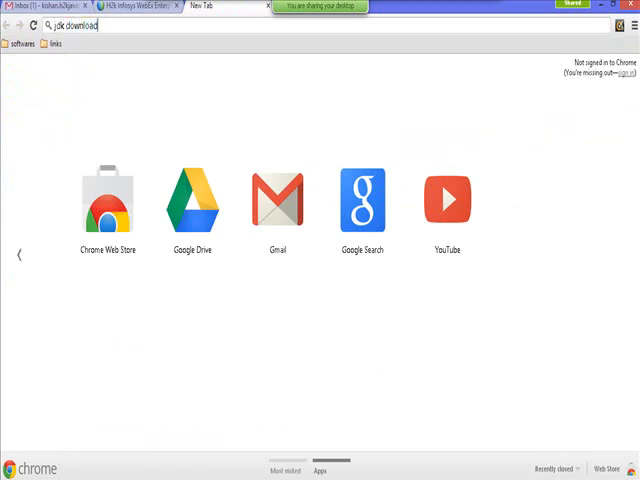
pyautogui.press('Return')
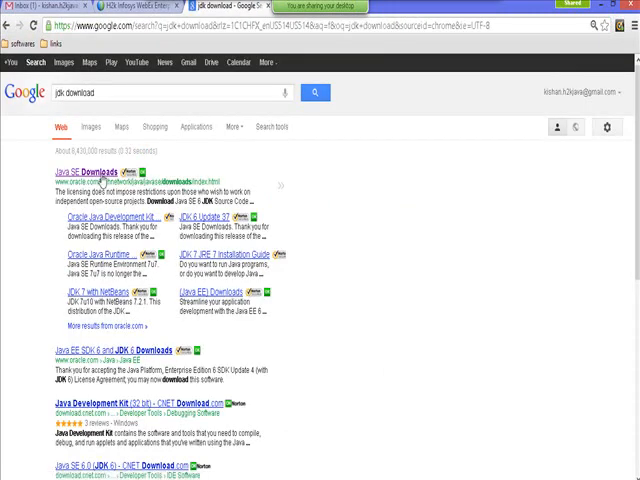
pyautogui.click(90, 168)
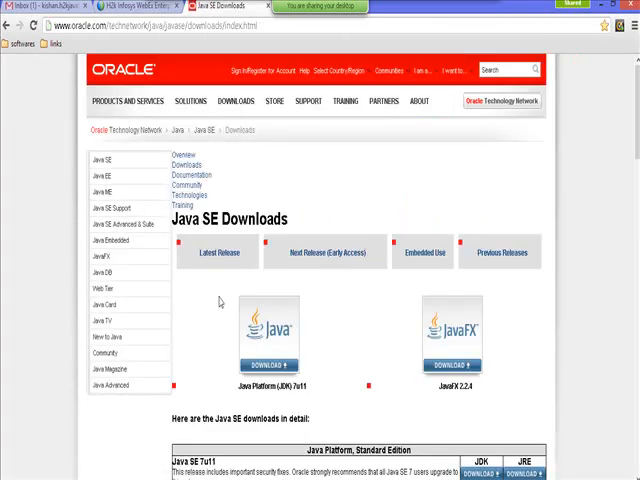
# - Scroll down to the JDK 7u11 download table listing installers by platform
pyautogui.scroll(-3)
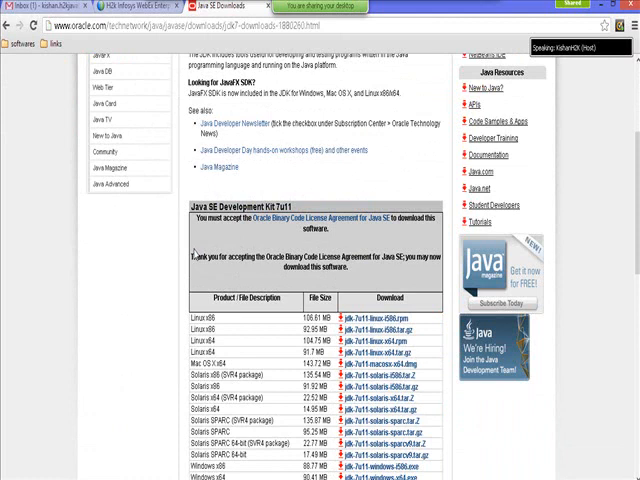
pyautogui.scroll(-3)
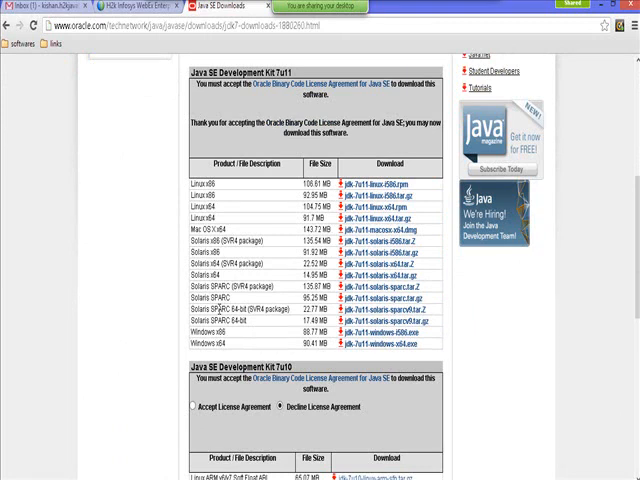
pyautogui.moveTo(236, 230)
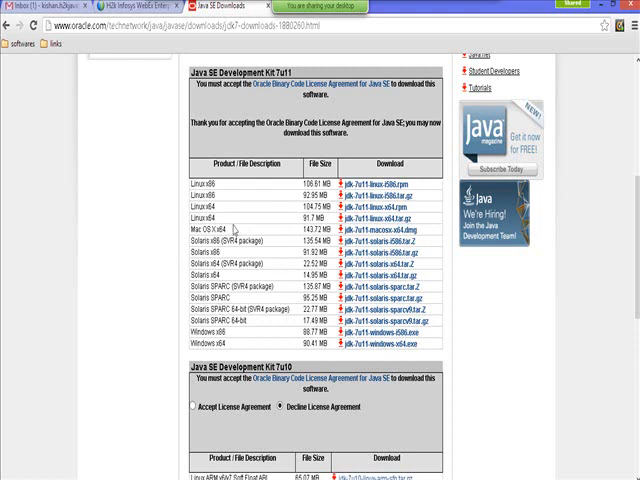
pyautogui.moveTo(372, 228)
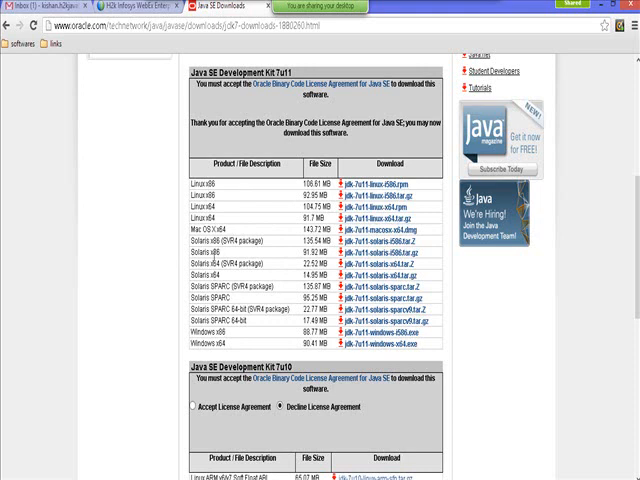
pyautogui.moveTo(252, 328)
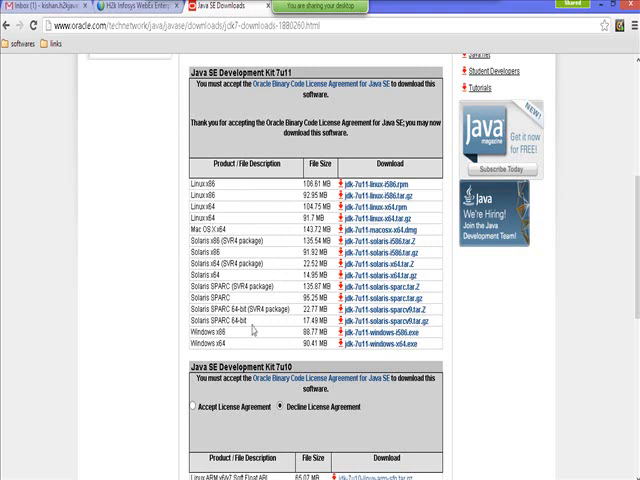
pyautogui.moveTo(256, 330)
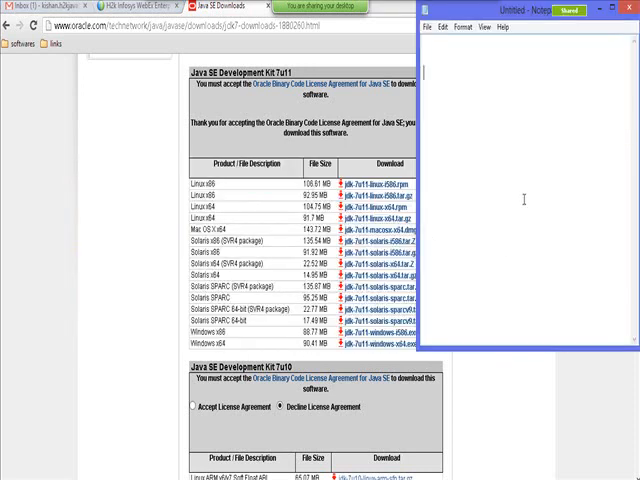
# - Note 'Windows' with bullets '- x86 (32 bit)' and '- x64 (64 bit)' in Notepad
pyautogui.write('Window')
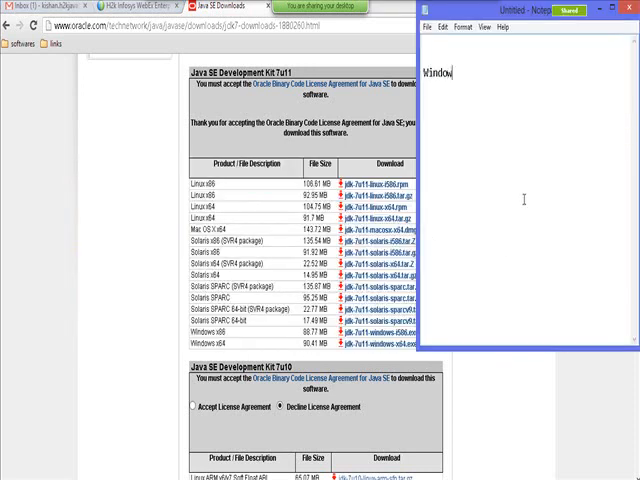
pyautogui.write('s')
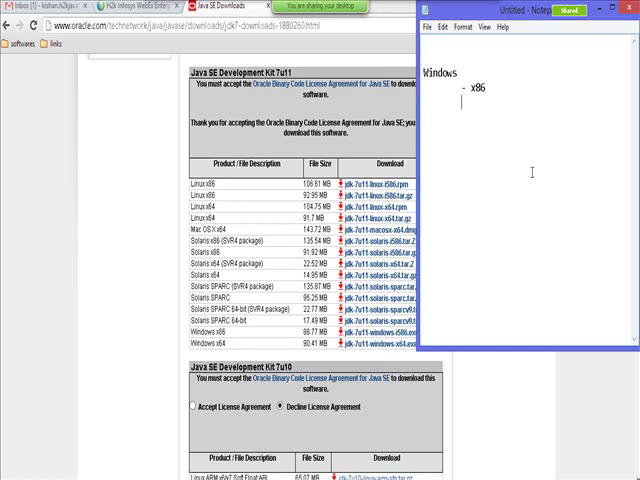
pyautogui.write('- x64 (')
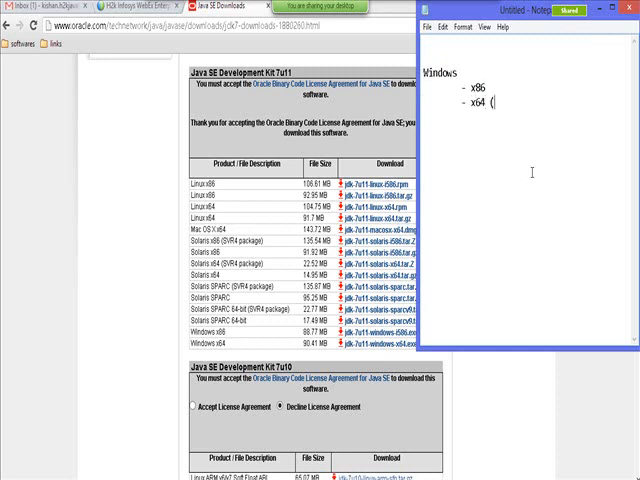
pyautogui.write('64')
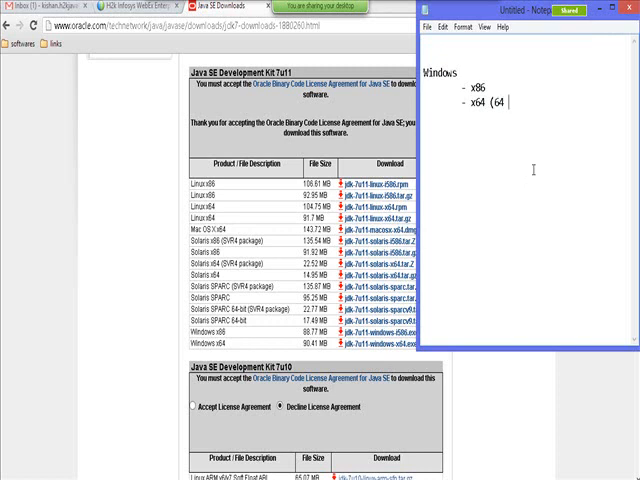
pyautogui.write('bit)')
pyautogui.click(492, 88)
pyautogui.write(' (32')
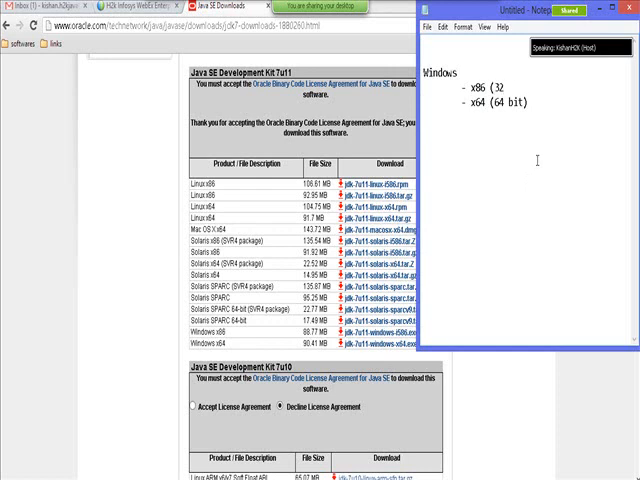
pyautogui.write('bit)')
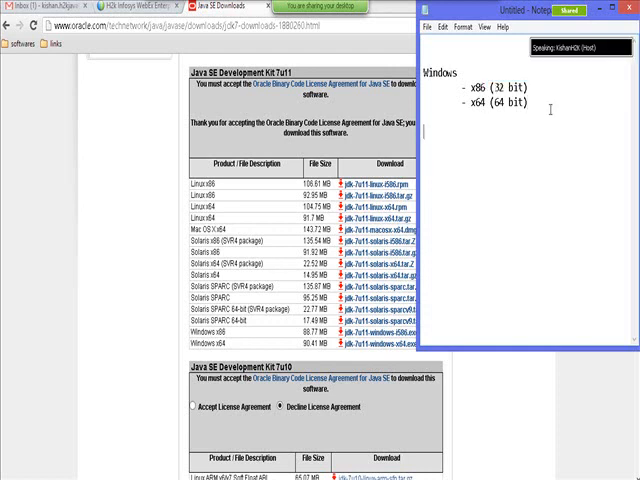
pyautogui.write('Windows')
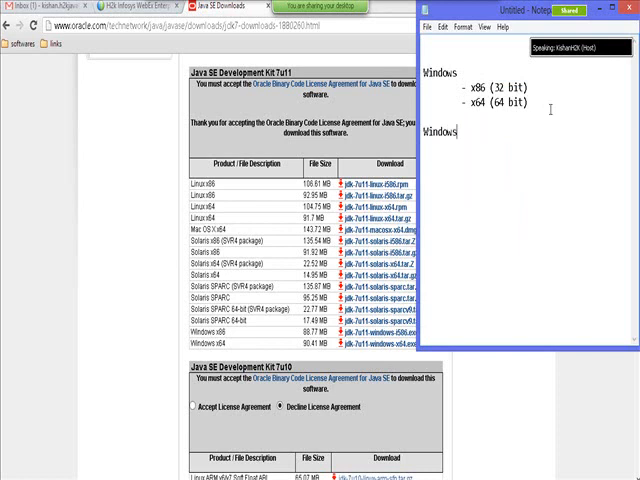
# - Add a 'Windows 8 - x8' line below the 32-bit and 64-bit notes
pyautogui.write('8')
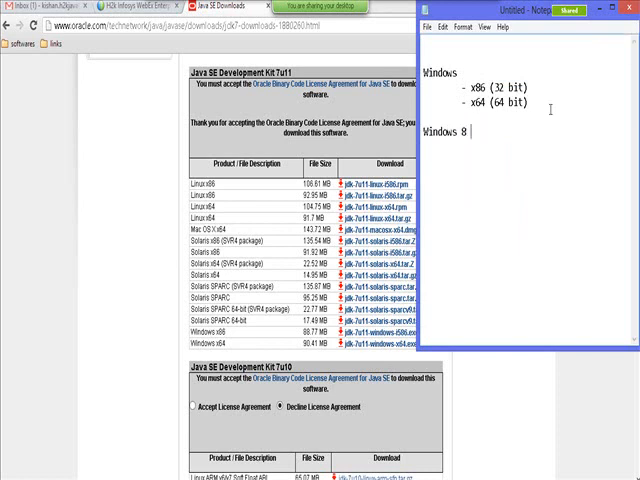
pyautogui.write('-')
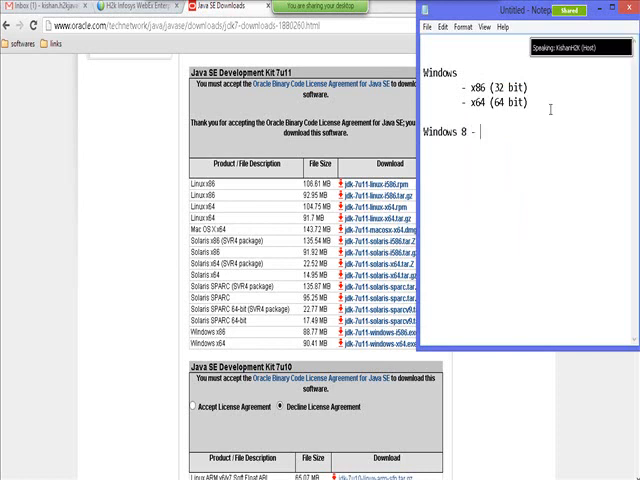
pyautogui.write('x8')
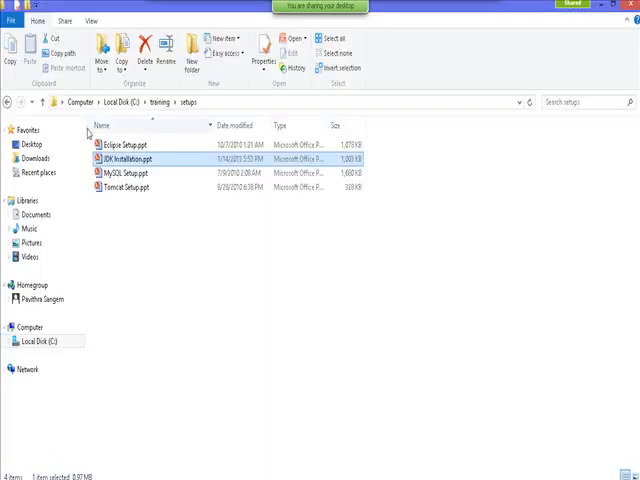
# - Launch the jdk-7u10-windows 64-bit installer from the Downloads folder
pyautogui.click(32, 158)
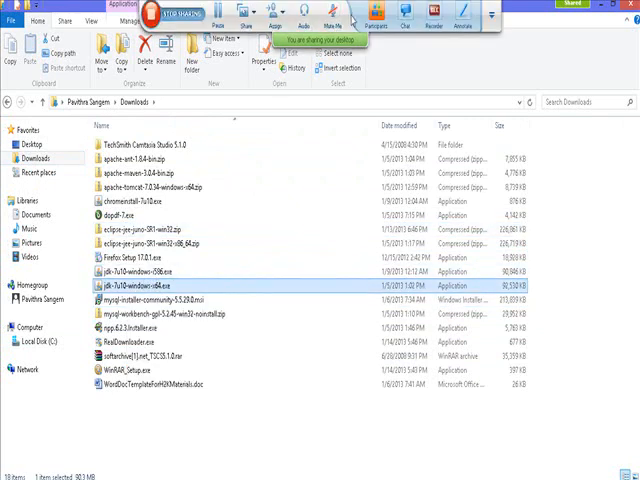
pyautogui.click(380, 18)
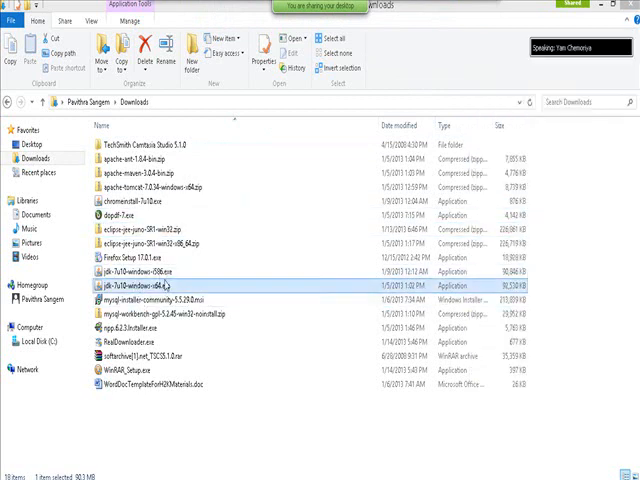
pyautogui.click(150, 272)
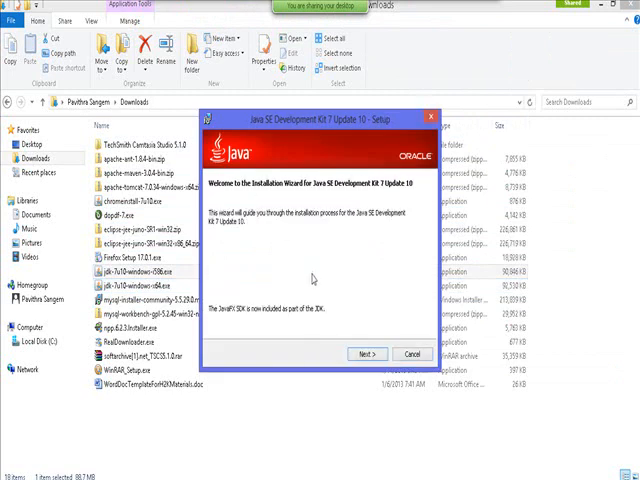
# - Advance past the welcome page and begin installing JDK 7 Update 10 with default features
pyautogui.click(368, 354)
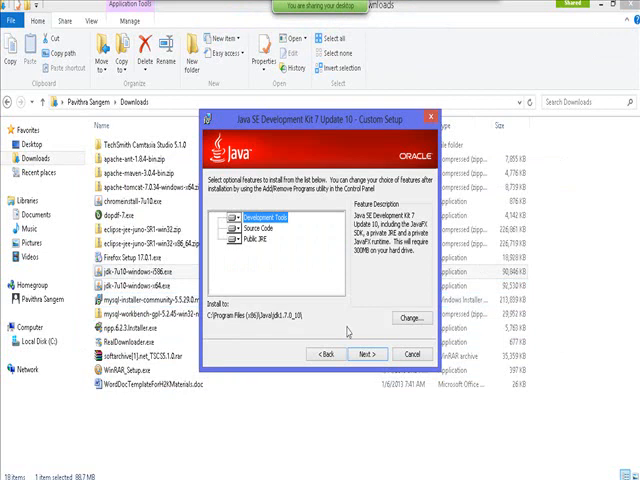
pyautogui.moveTo(314, 300)
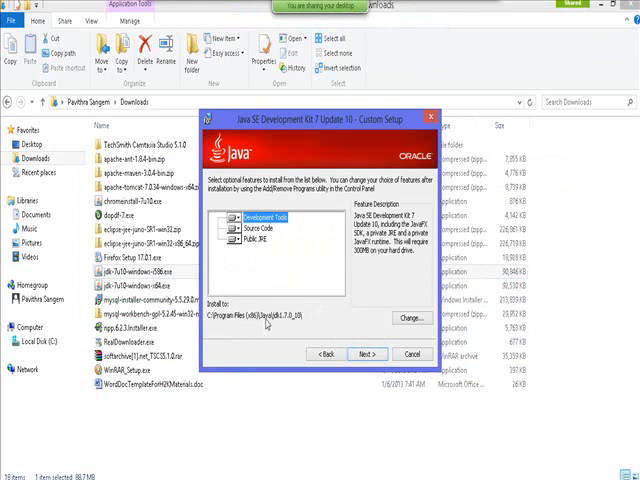
pyautogui.moveTo(400, 318)
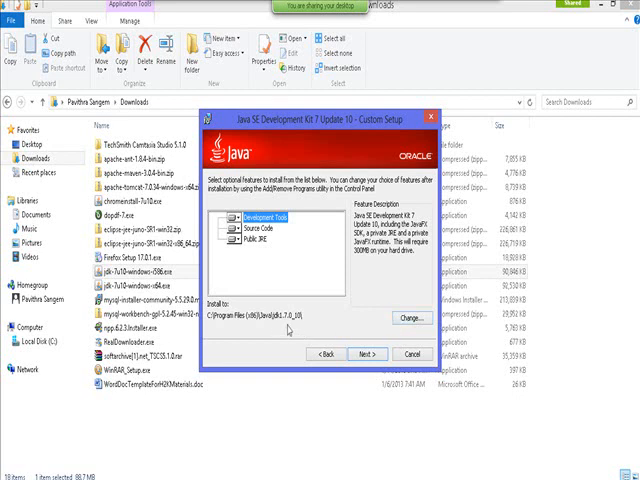
pyautogui.click(368, 352)
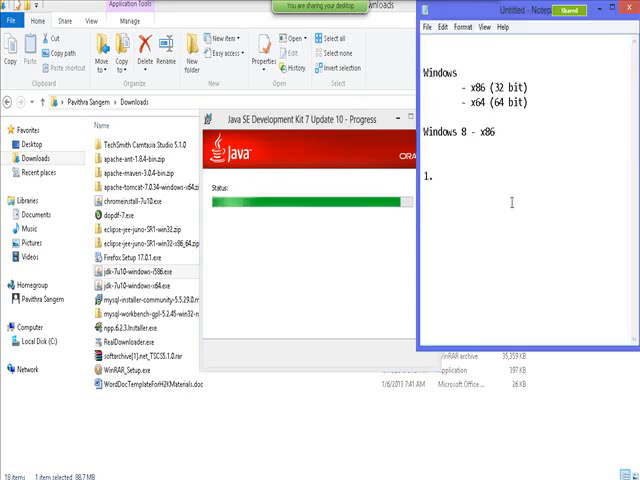
# - Write the numbered steps '1. Install JDK' and '2. Setup JDK Environment' in the notes
pyautogui.write('Insa')
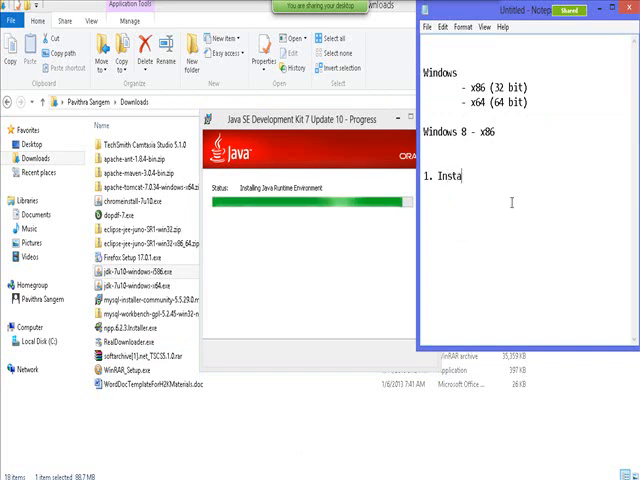
pyautogui.write('ll JDK')
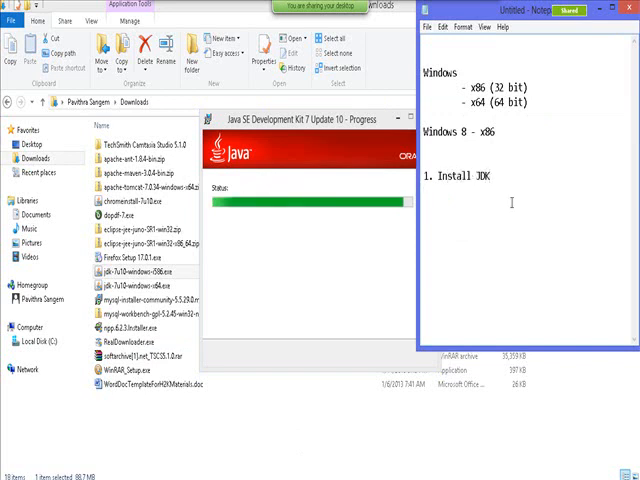
pyautogui.write('2. Set')
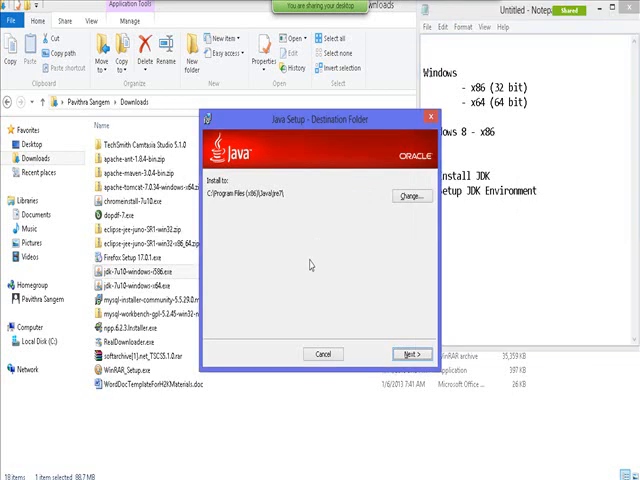
pyautogui.moveTo(378, 276)
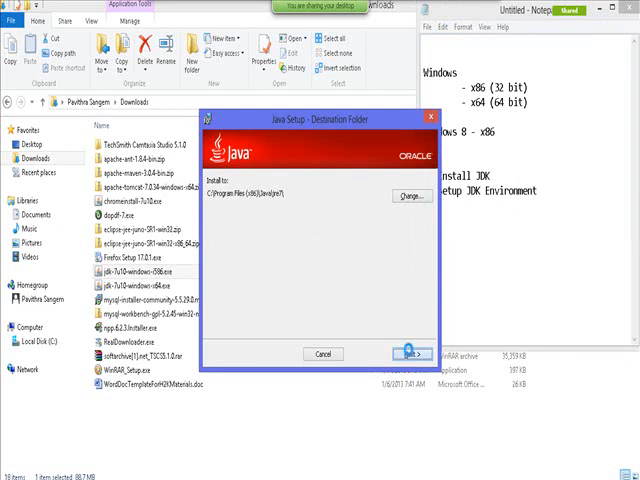
# - Accept the default JRE destination folder so jre7 installs beside jdk1.7.0_10
pyautogui.click(400, 352)
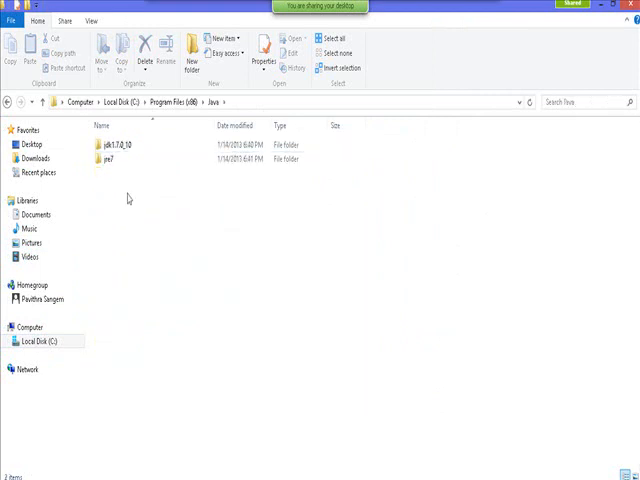
pyautogui.moveTo(112, 256)
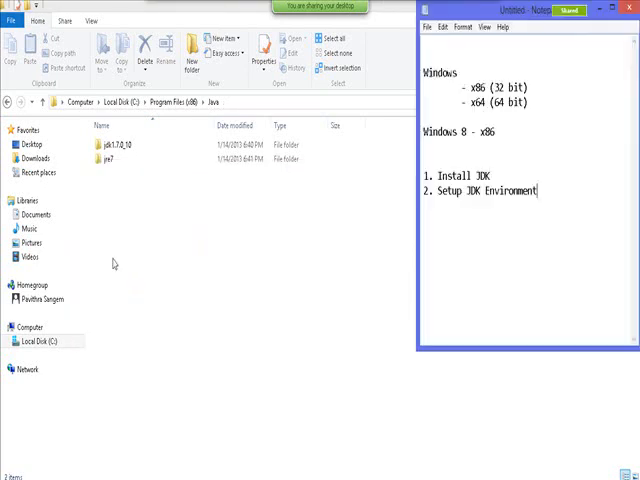
# - Switch back to the installer and close its 'Successfully Installed' page
pyautogui.press('alt+tab')
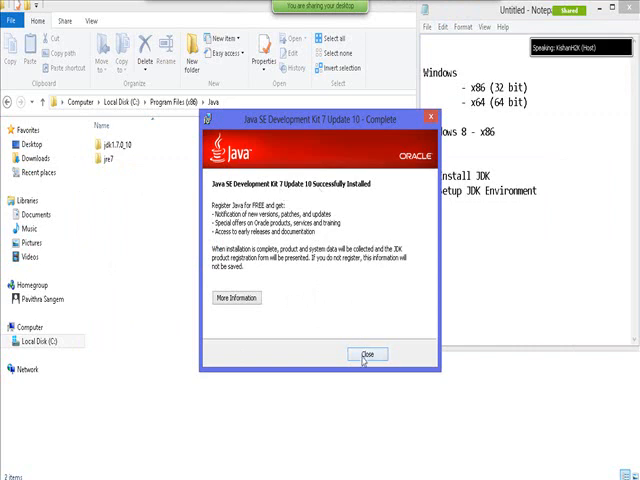
pyautogui.click(366, 354)
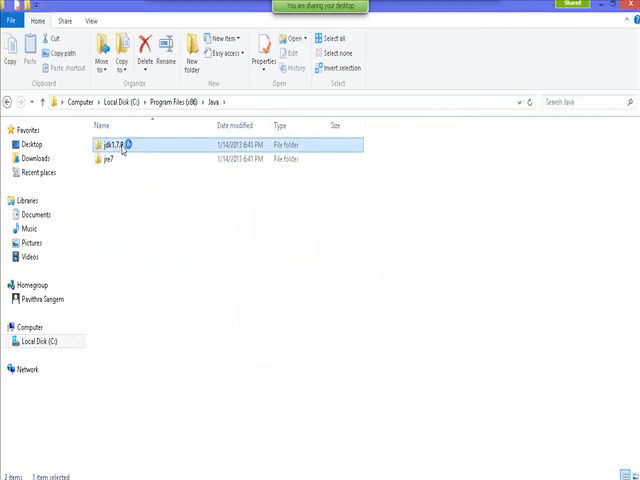
# - Browse into jdk1.7.0_10 and its bin folder to view the JDK executables
pyautogui.doubleClick(120, 144)
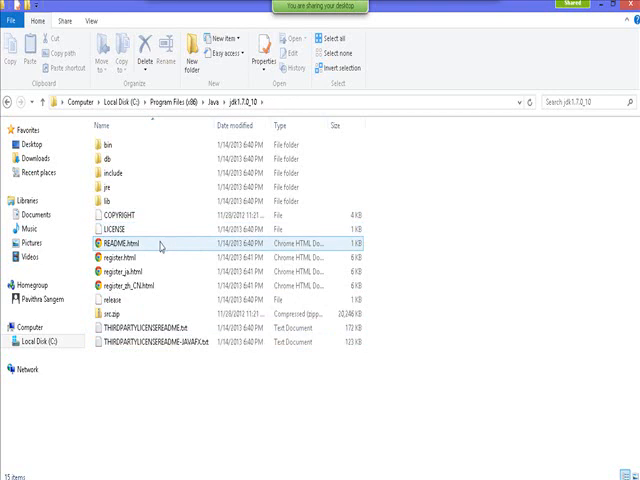
pyautogui.click(120, 144)
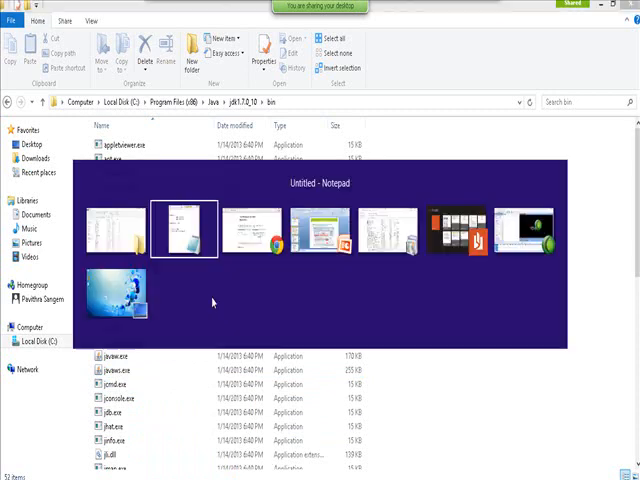
# - List JAVA_HOME and PATH in the notes as the environment variables to configure
pyautogui.click(188, 228)
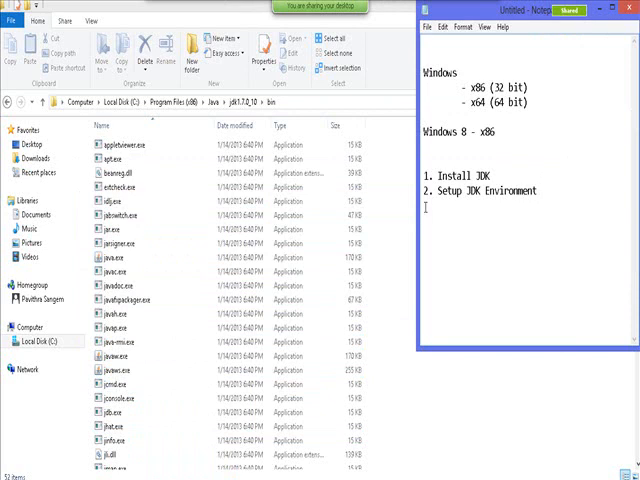
pyautogui.write('JAVA_H')
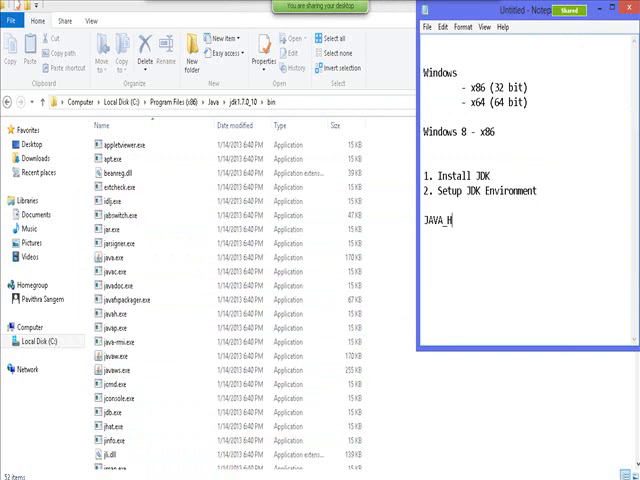
pyautogui.write('OME')
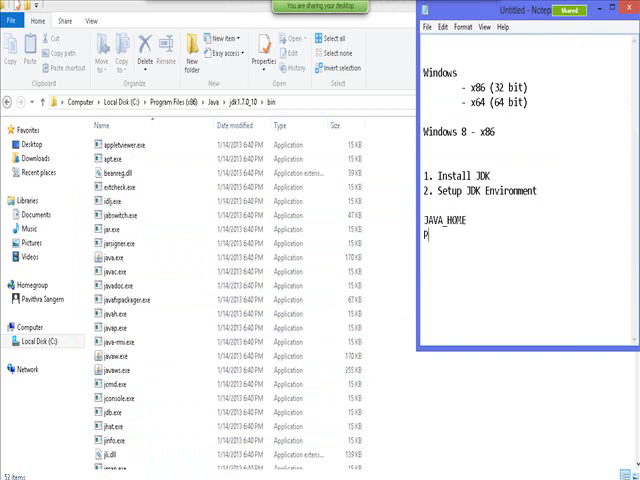
pyautogui.write('ATH')
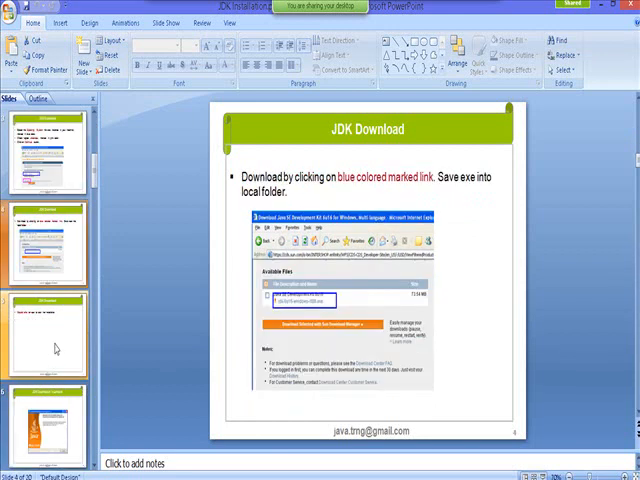
# - Show the 'Environment Variable Setting for Windows' slide in the slide pane
pyautogui.click(44, 424)
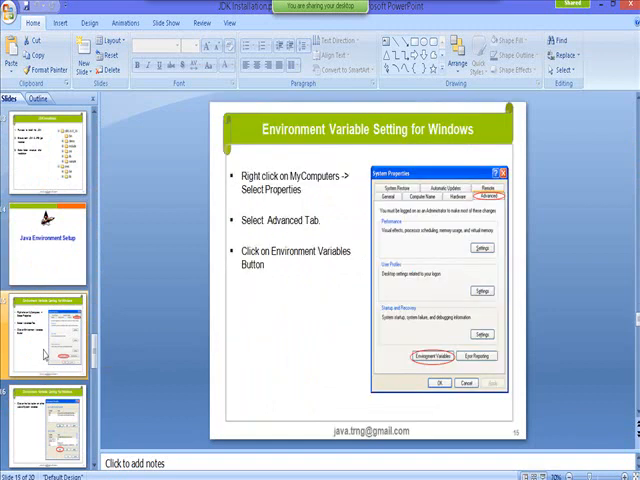
pyautogui.moveTo(398, 316)
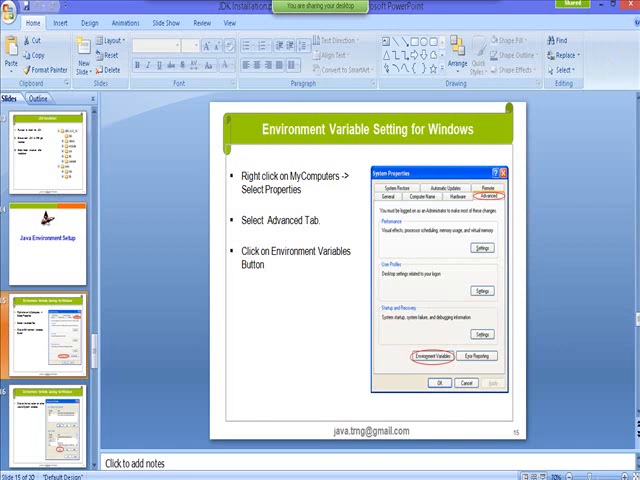
pyautogui.moveTo(566, 226)
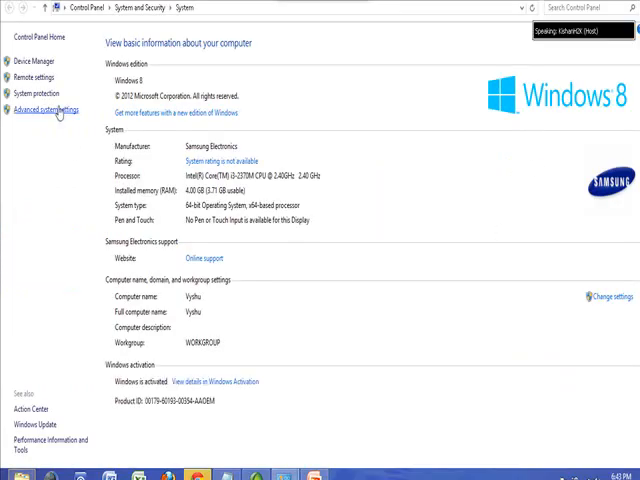
# - Reach the Environment Variables dialog via Advanced system settings and note a 'User' line in Notepad
pyautogui.click(48, 110)
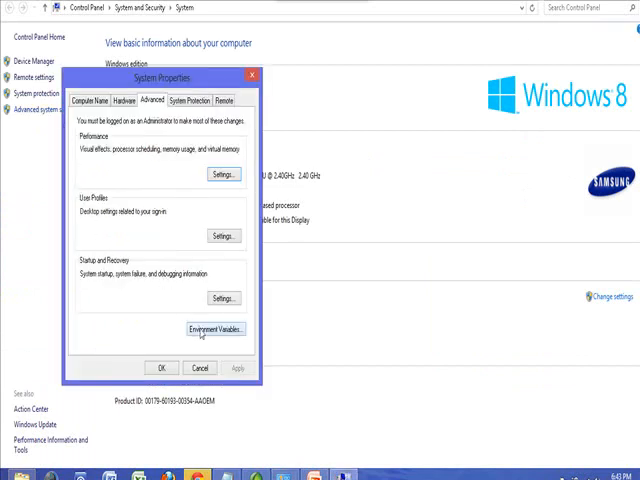
pyautogui.click(214, 328)
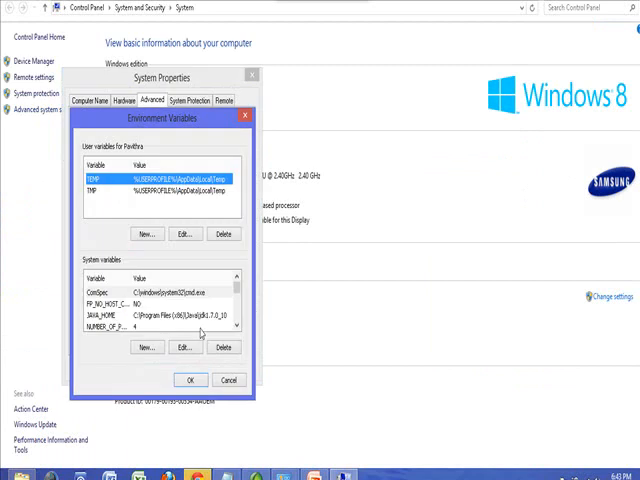
pyautogui.moveTo(110, 196)
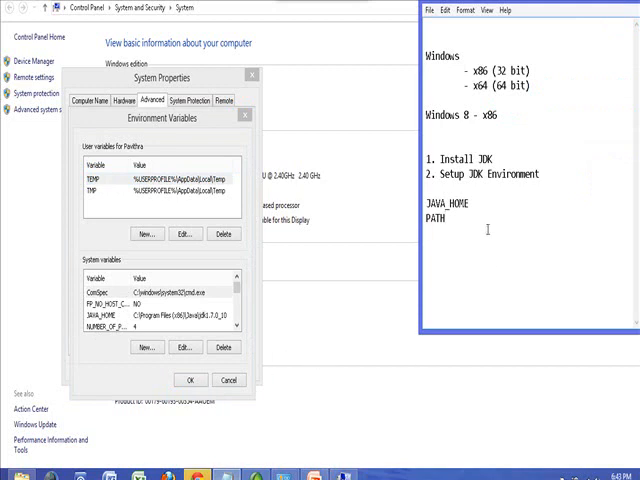
pyautogui.write('User')
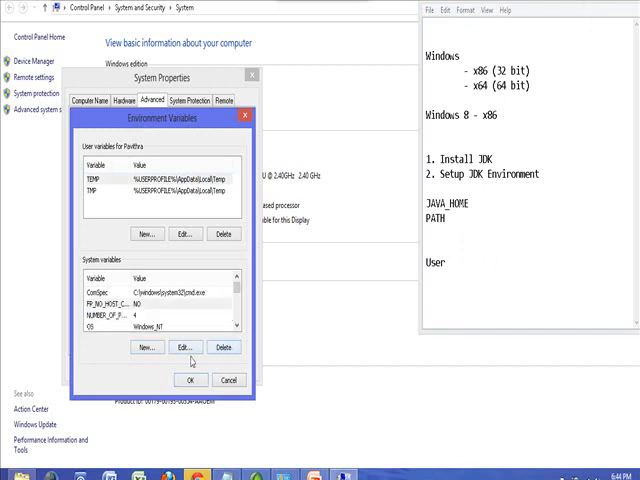
# - Create system variable JAVA_HOME with value C:\Program Files (x86)\Java\jdk1.7.0_10
pyautogui.click(146, 348)
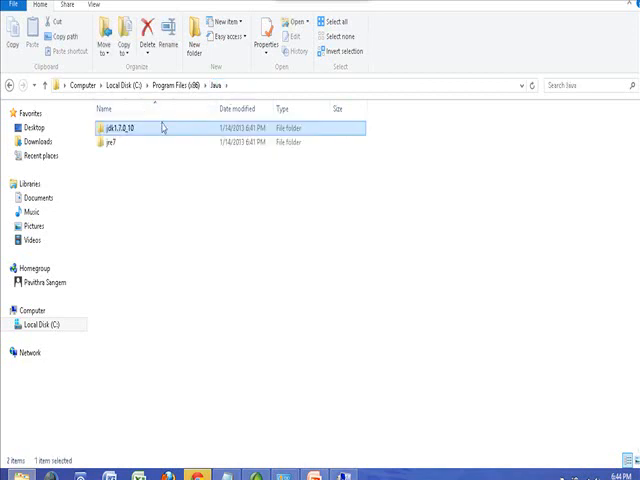
pyautogui.doubleClick(122, 128)
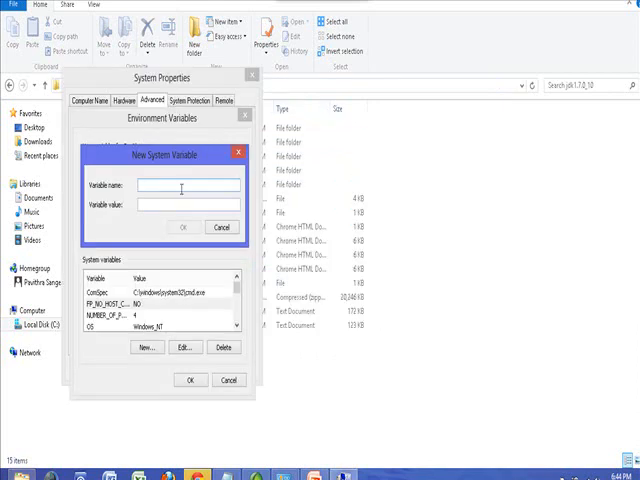
pyautogui.write('JAVA_HOM')
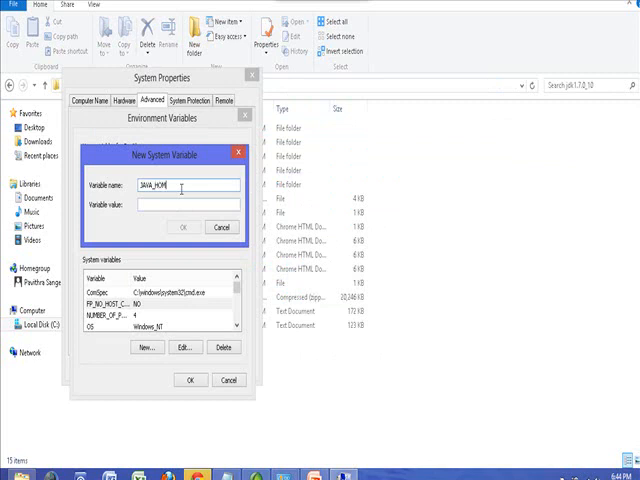
pyautogui.write('C:\\Program Files (x86)\\Java\\jdk1.7.0_10')
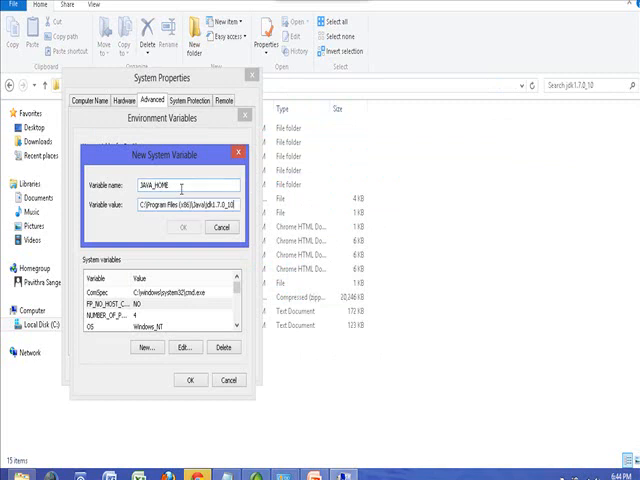
pyautogui.click(184, 228)
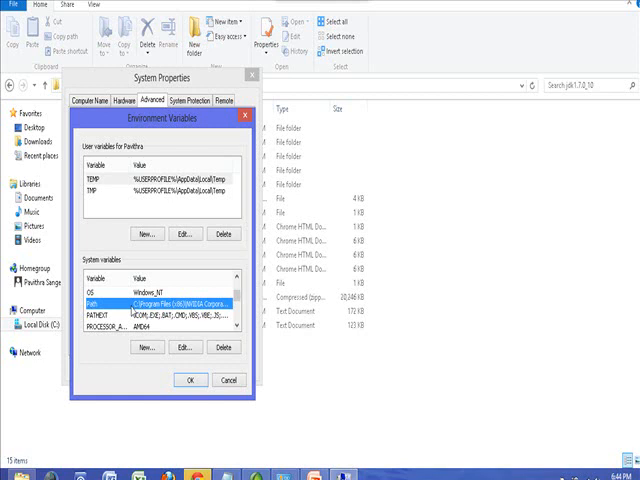
pyautogui.moveTo(136, 312)
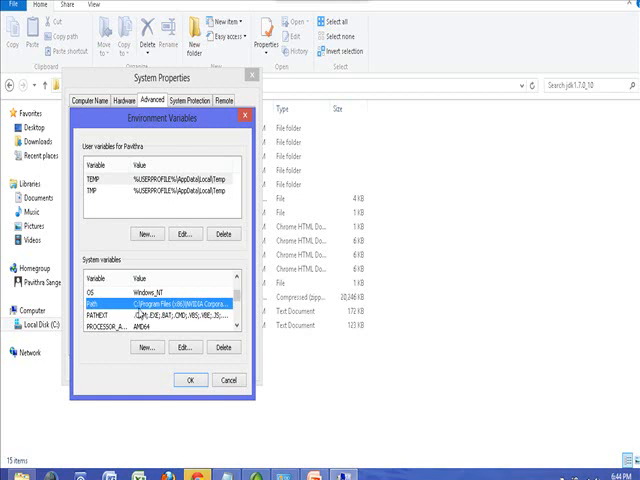
# - Extend the system Path variable with ;%JAVA_HOME%\bin and confirm it
pyautogui.click(180, 348)
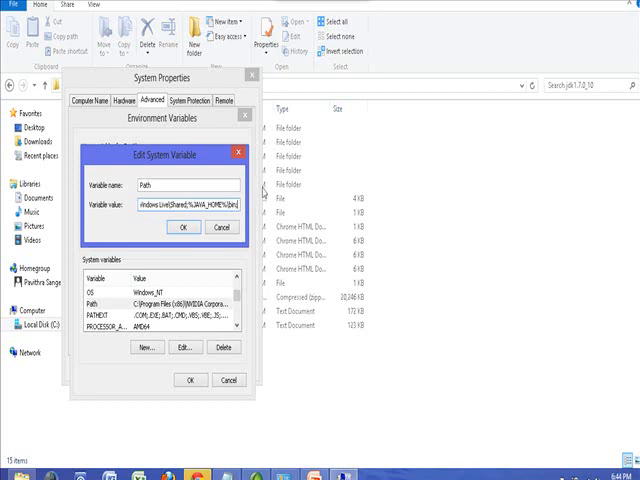
pyautogui.click(210, 228)
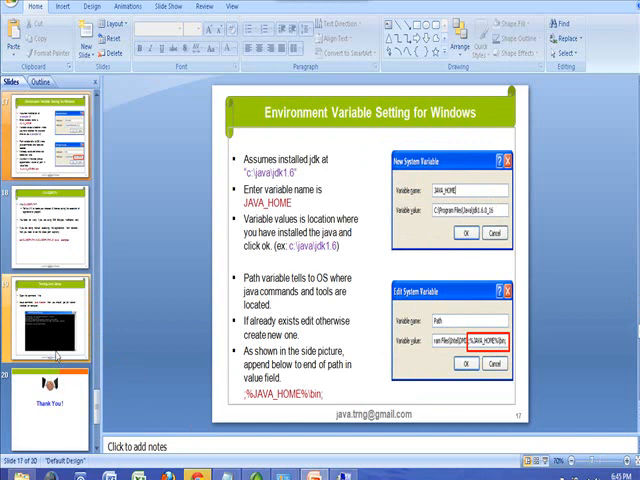
# - Switch back to the slide and add a JAVA_HOME= line in the notes window
pyautogui.press('alt+tab')
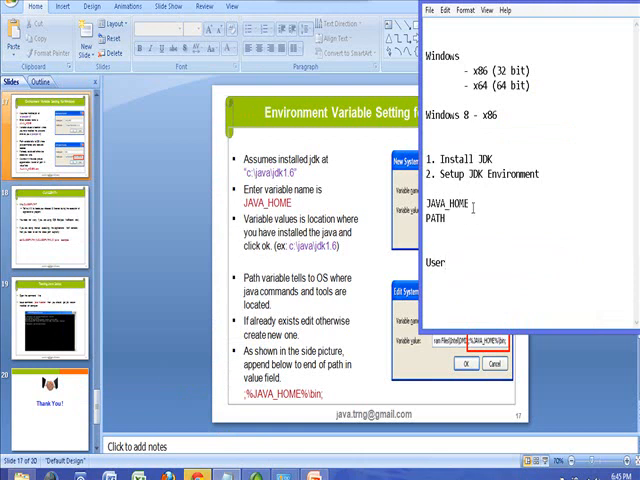
pyautogui.write('-')
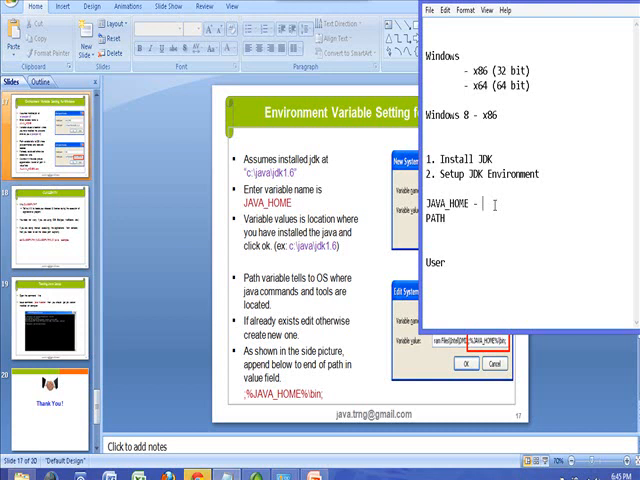
pyautogui.moveTo(484, 204)
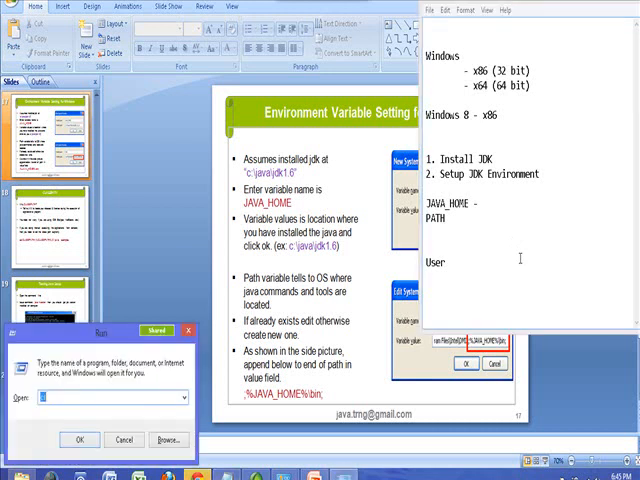
# - Launch Command Prompt and run java -version, confirming Java 1.7.0_10
pyautogui.click(78, 440)
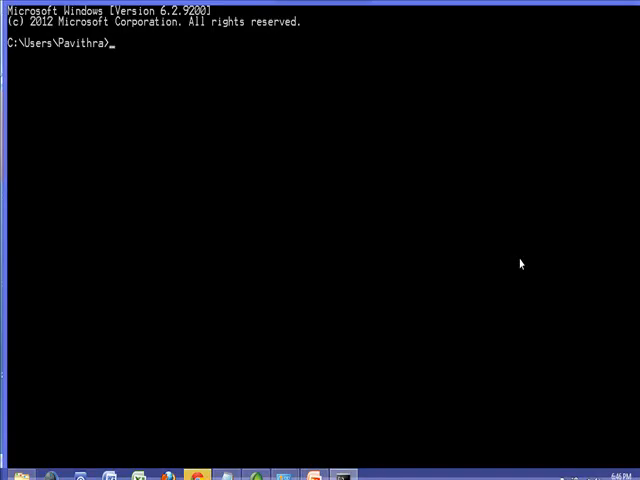
pyautogui.press('enter')
pyautogui.write('java')
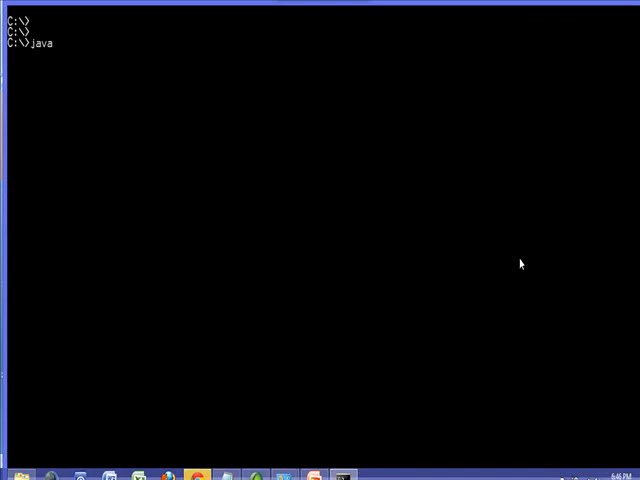
pyautogui.write('-version')
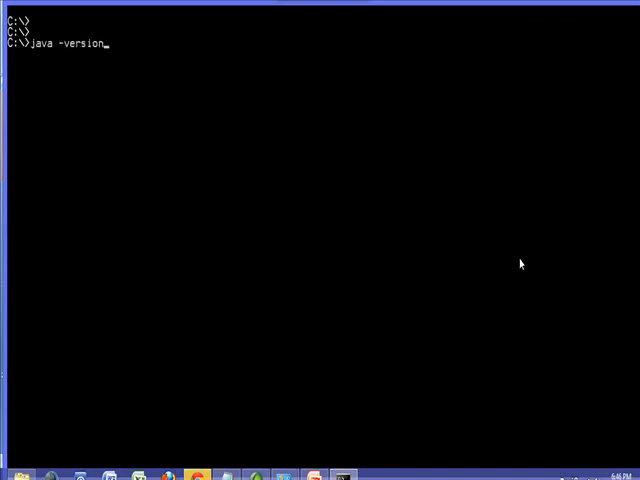
pyautogui.press('Return')
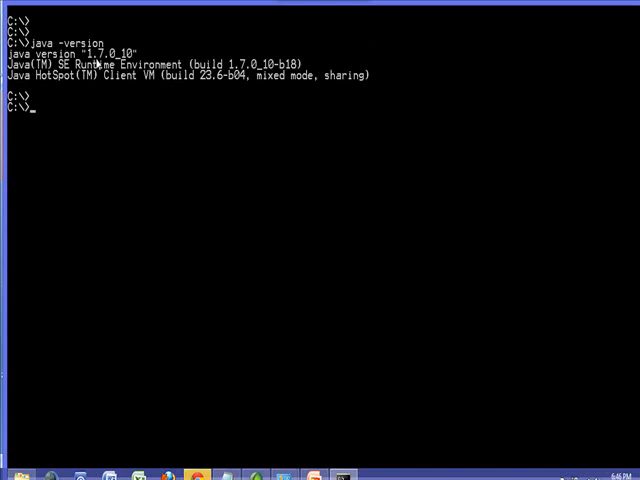
# - Run javac to confirm the compiler prints its usage options
pyautogui.write('javac')
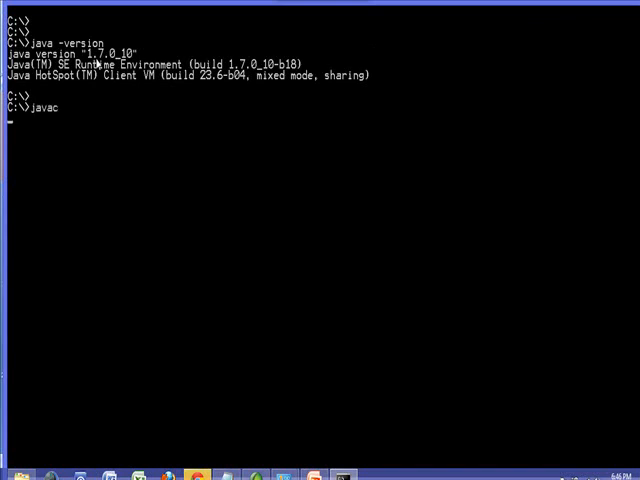
pyautogui.press('Return')
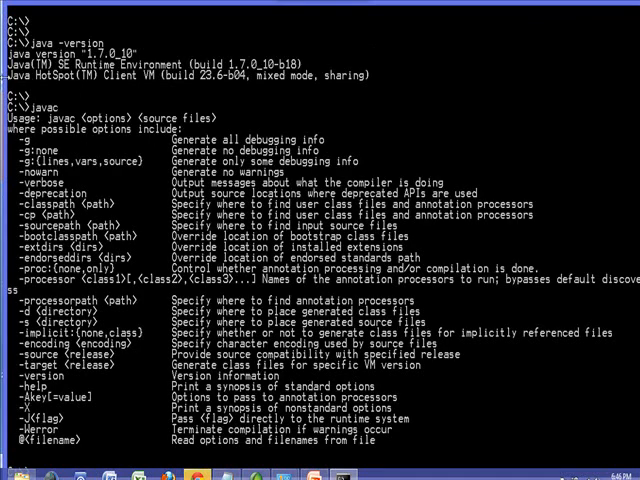